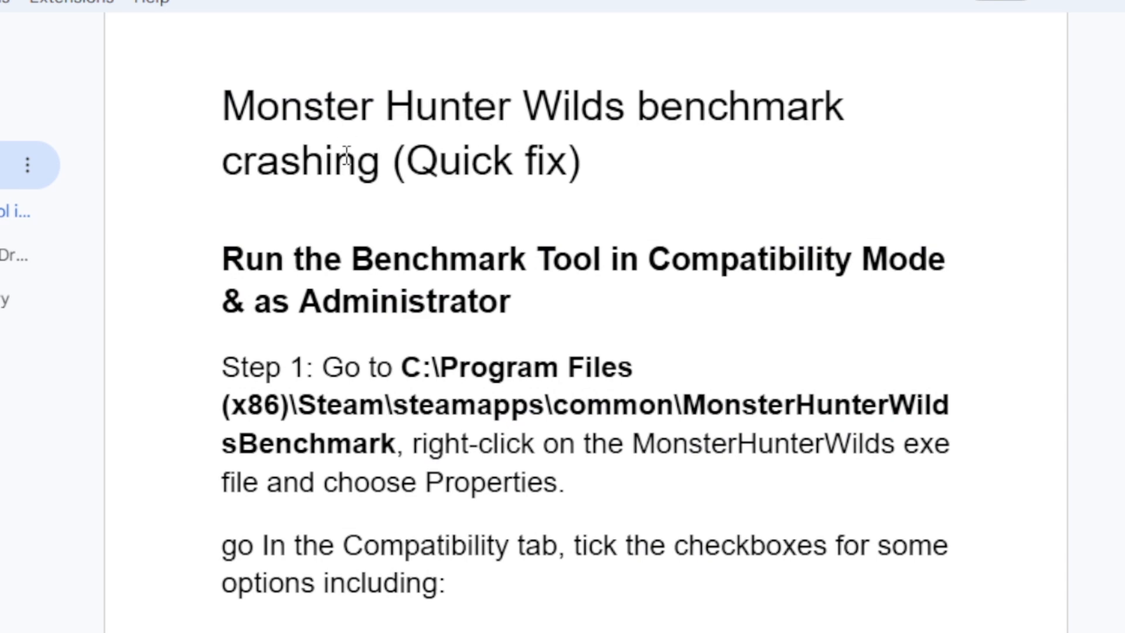
mouse_move(405, 173)
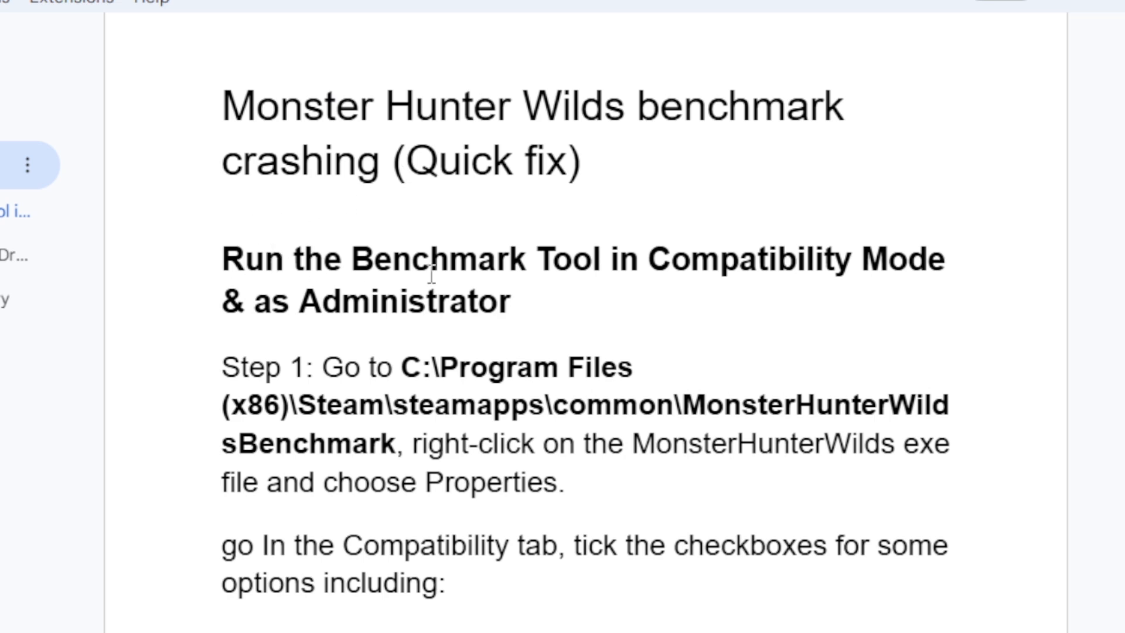
mouse_move(512, 295)
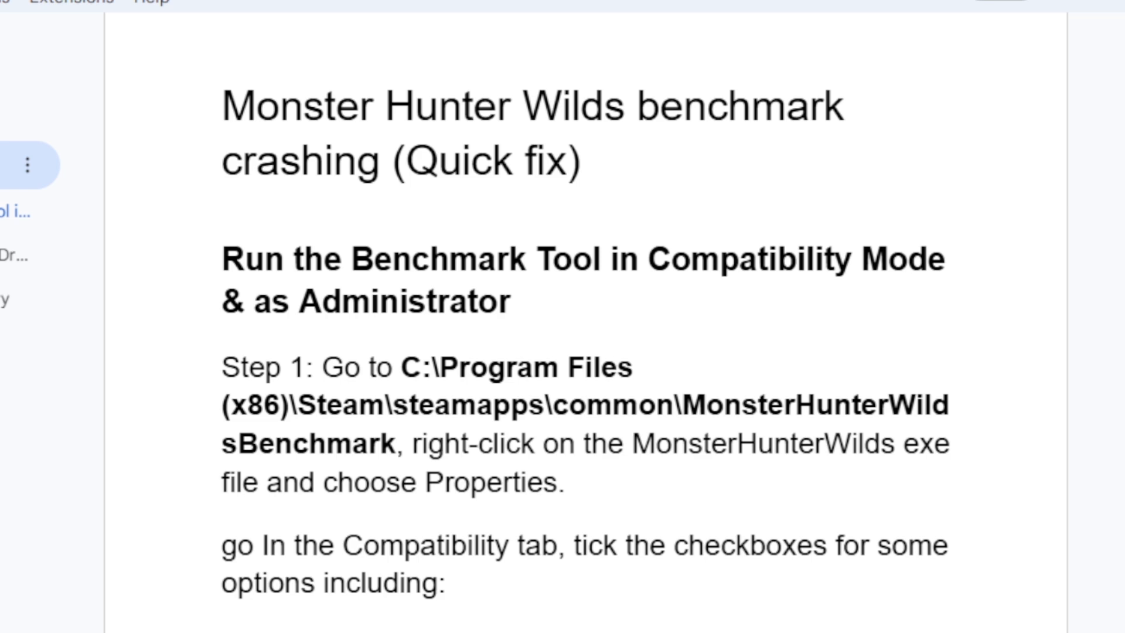
Scroll through the crash-fix guide and select the bold 'View advanced system settings' phrase.
scroll(down, 3)
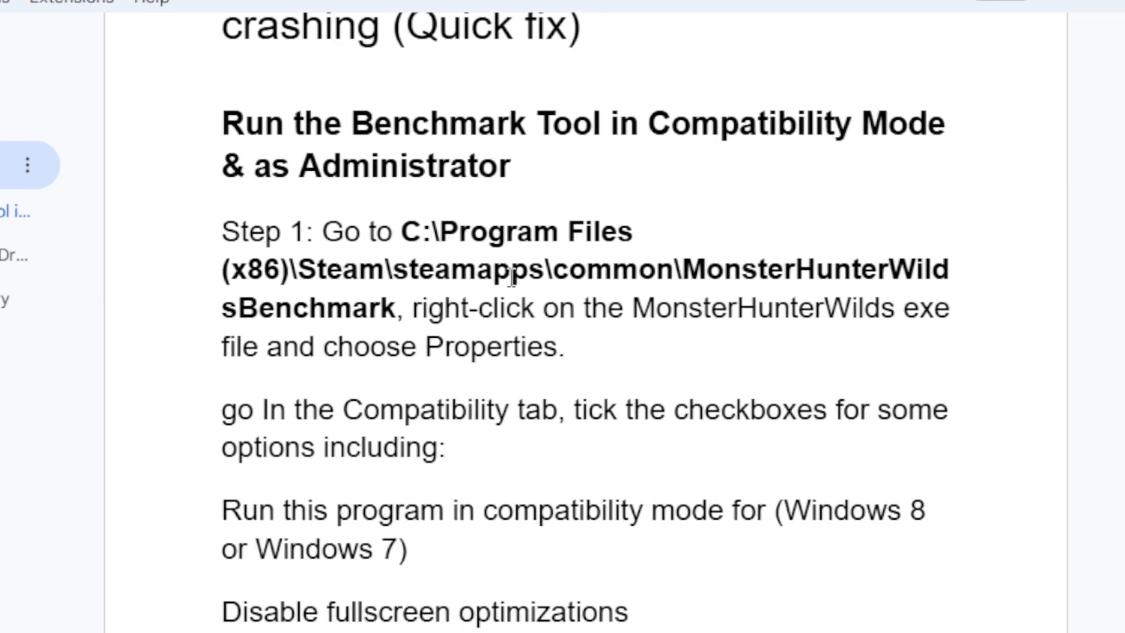
mouse_move(739, 280)
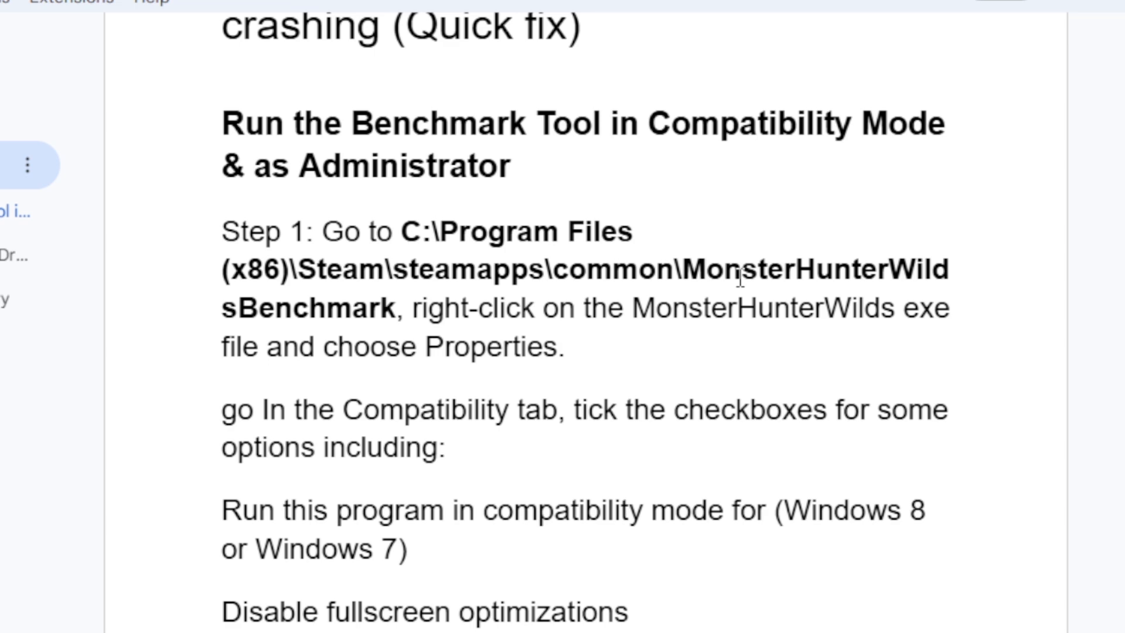
mouse_move(407, 348)
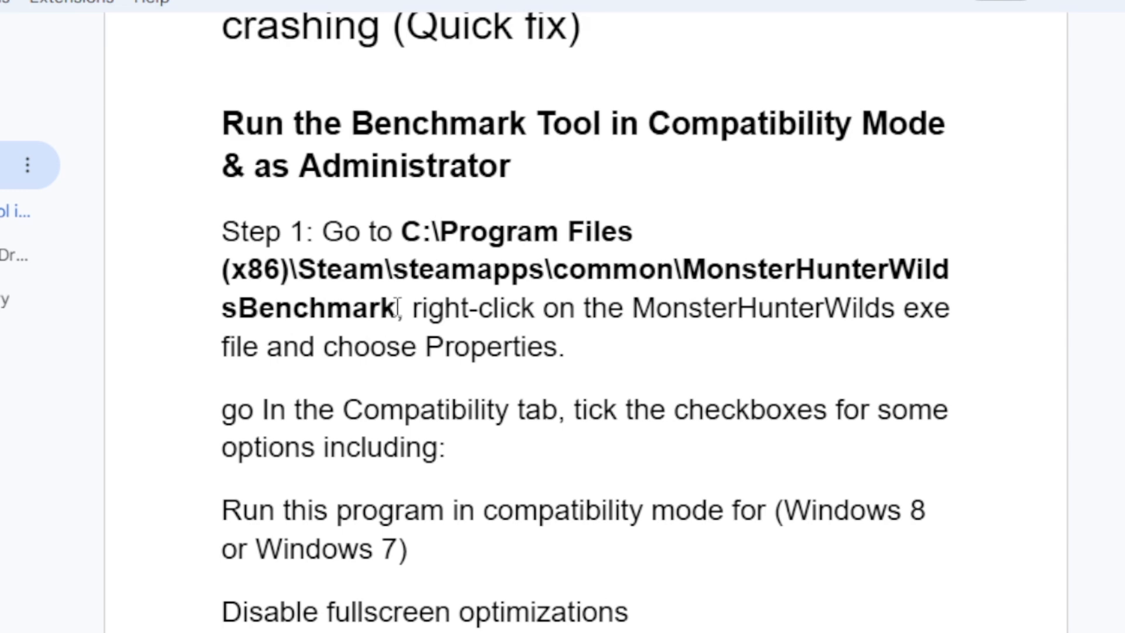
mouse_move(371, 259)
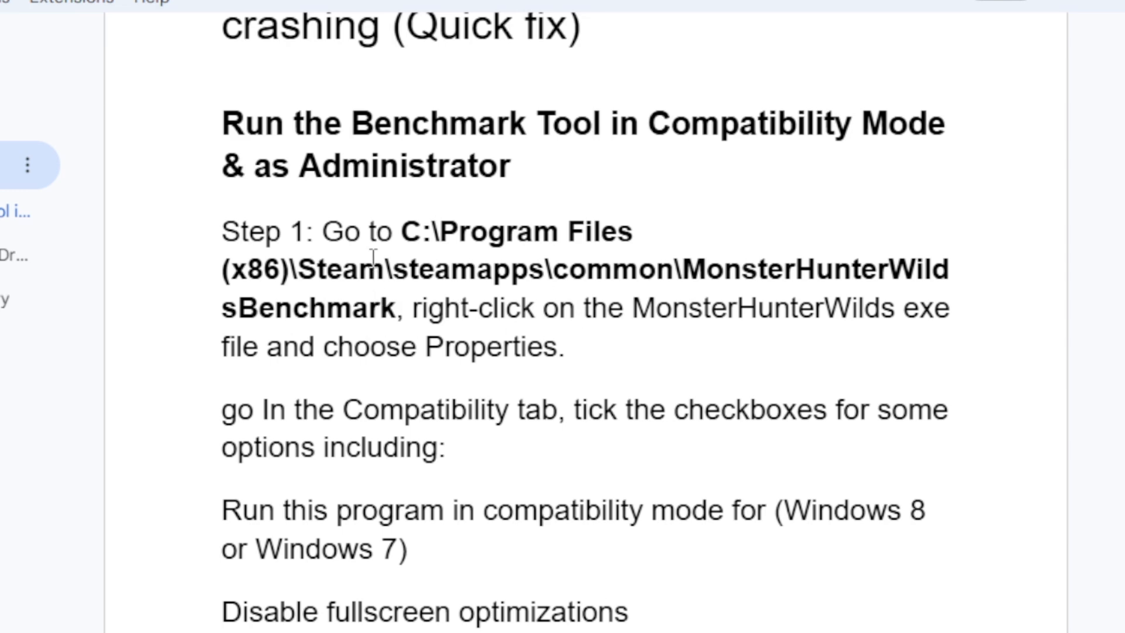
drag(402, 231, 398, 308)
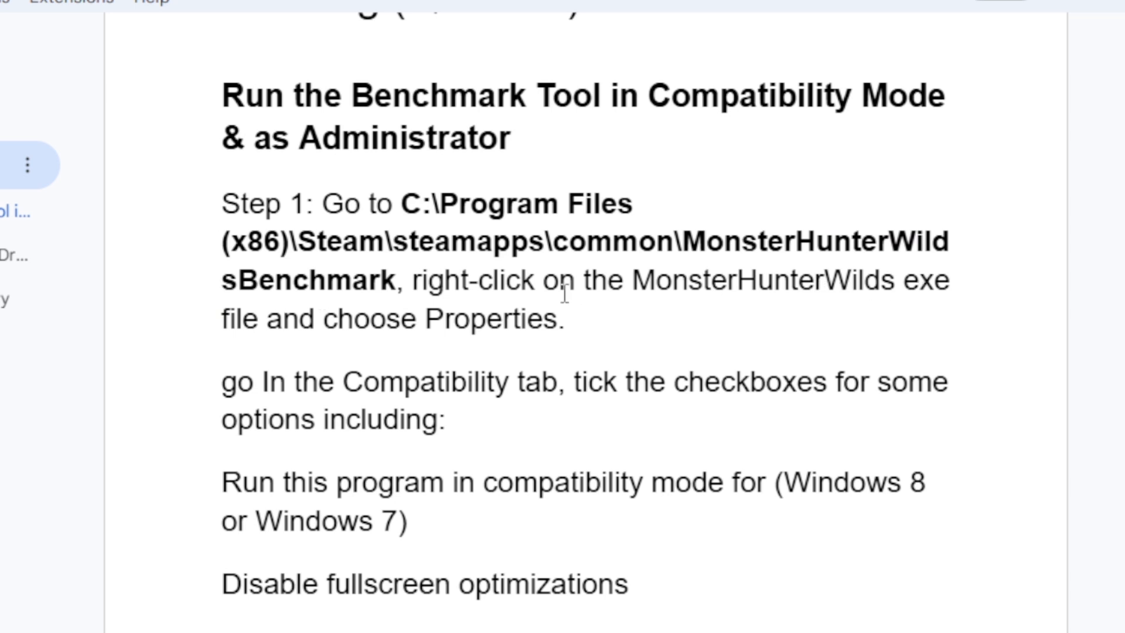
mouse_move(678, 300)
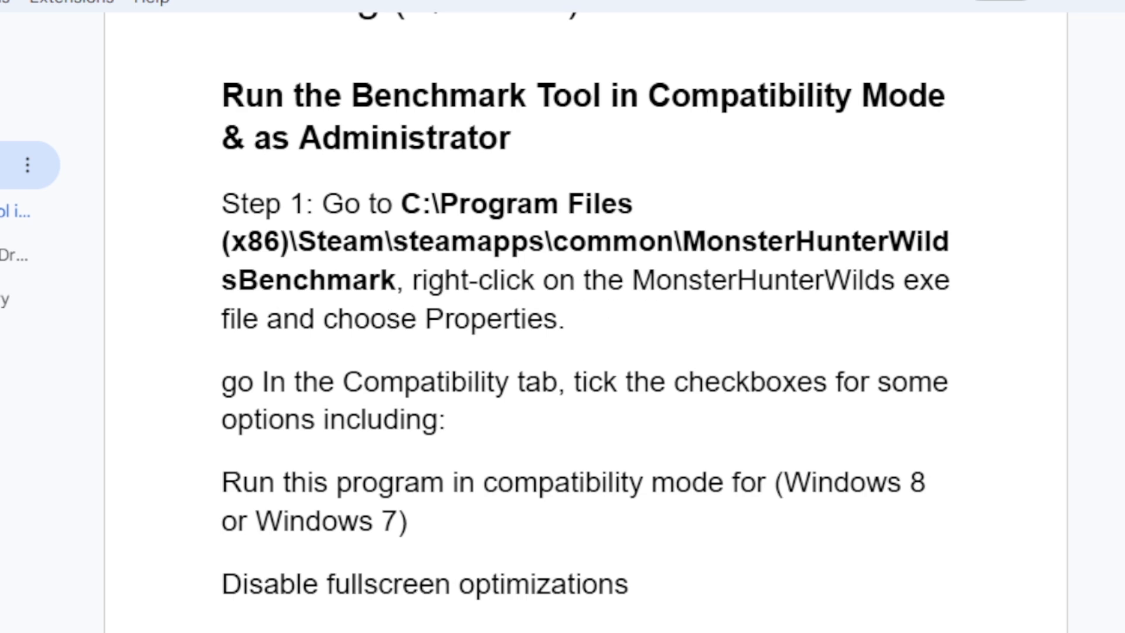
scroll(down, 3)
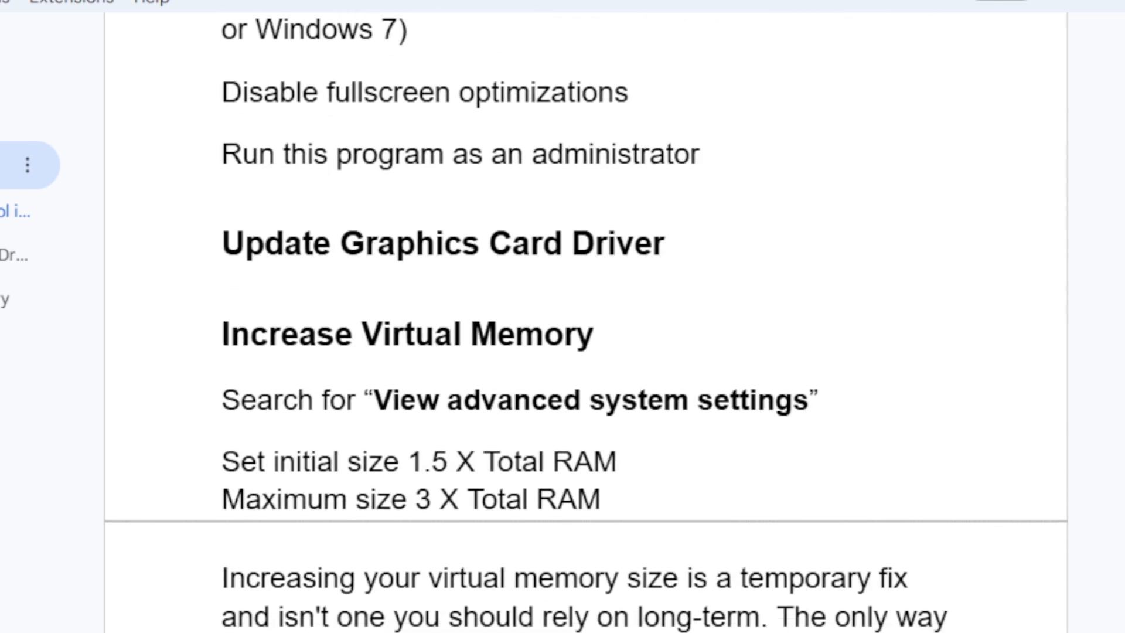
mouse_move(552, 254)
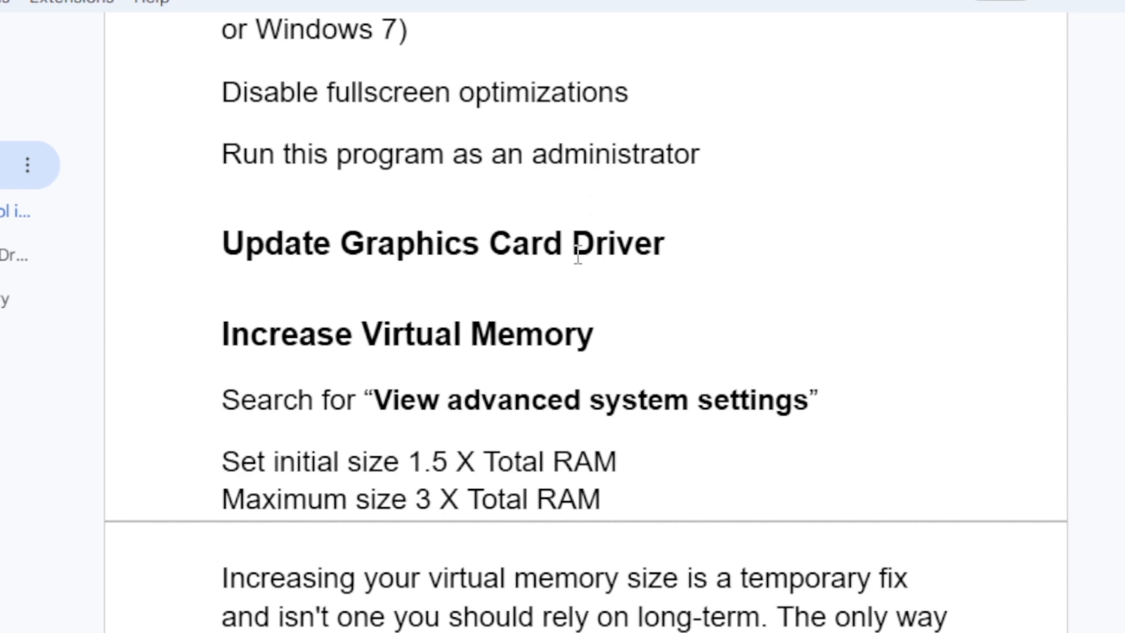
mouse_move(486, 251)
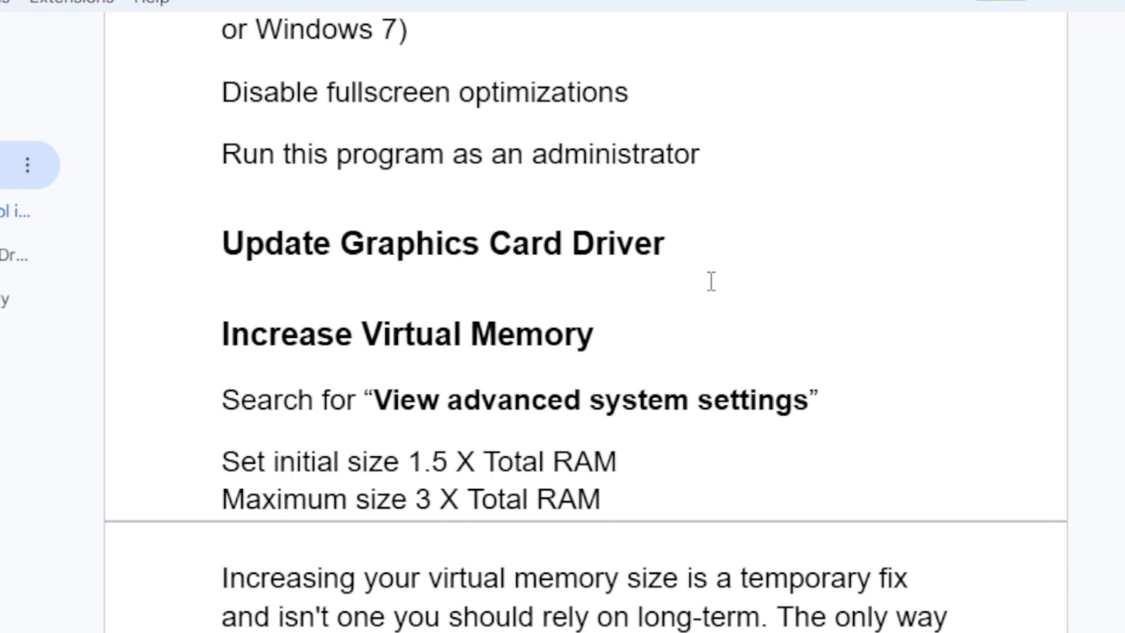
mouse_move(538, 217)
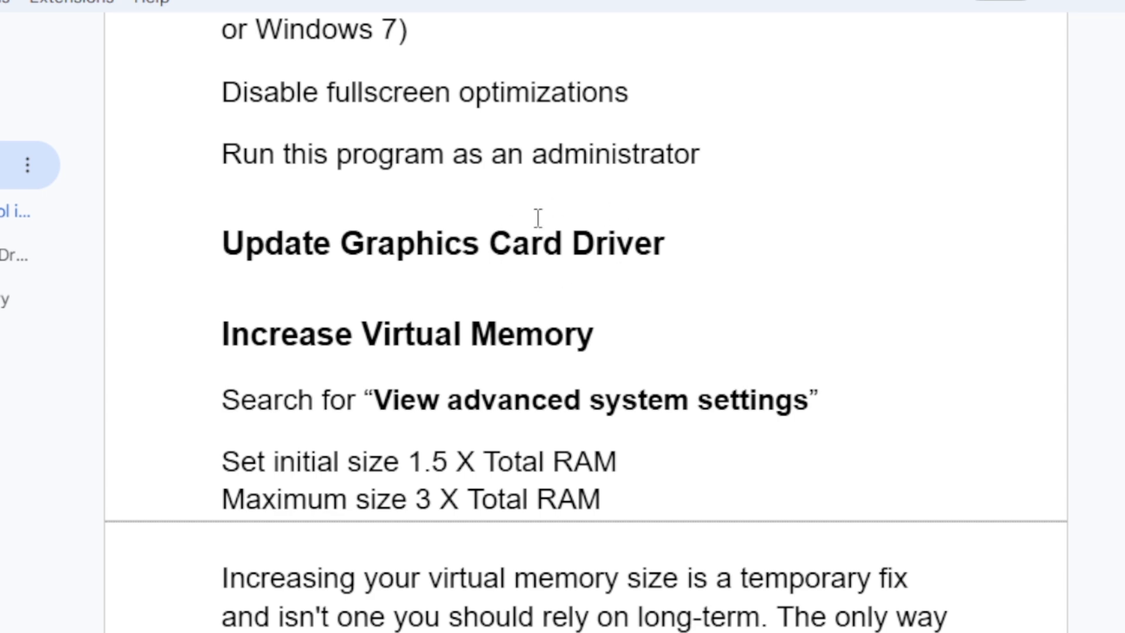
mouse_move(455, 228)
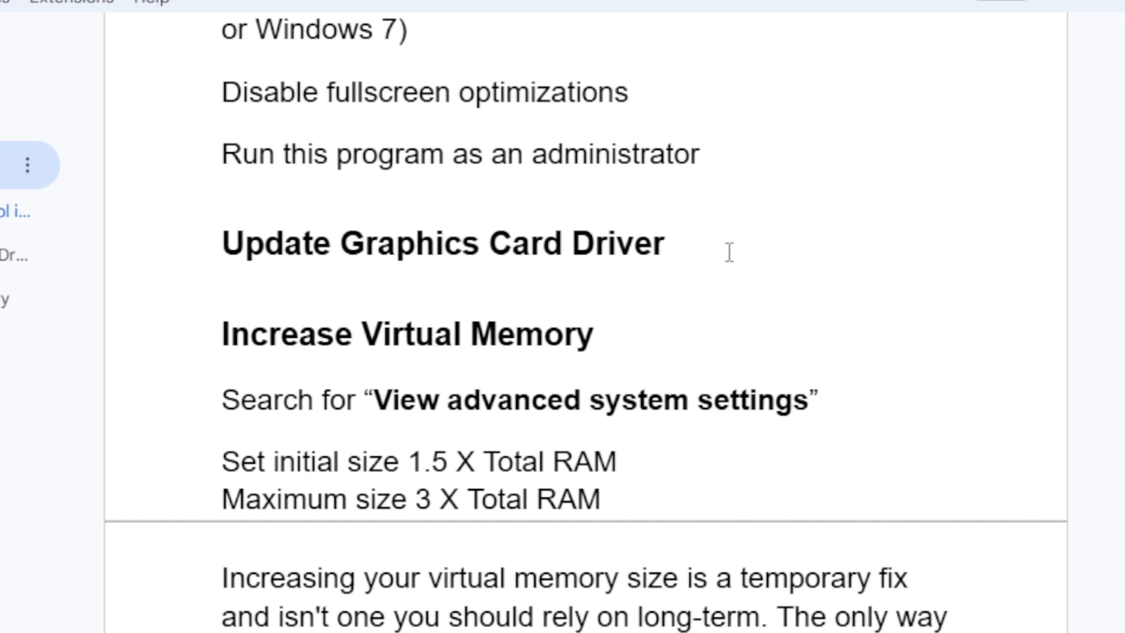
mouse_move(755, 224)
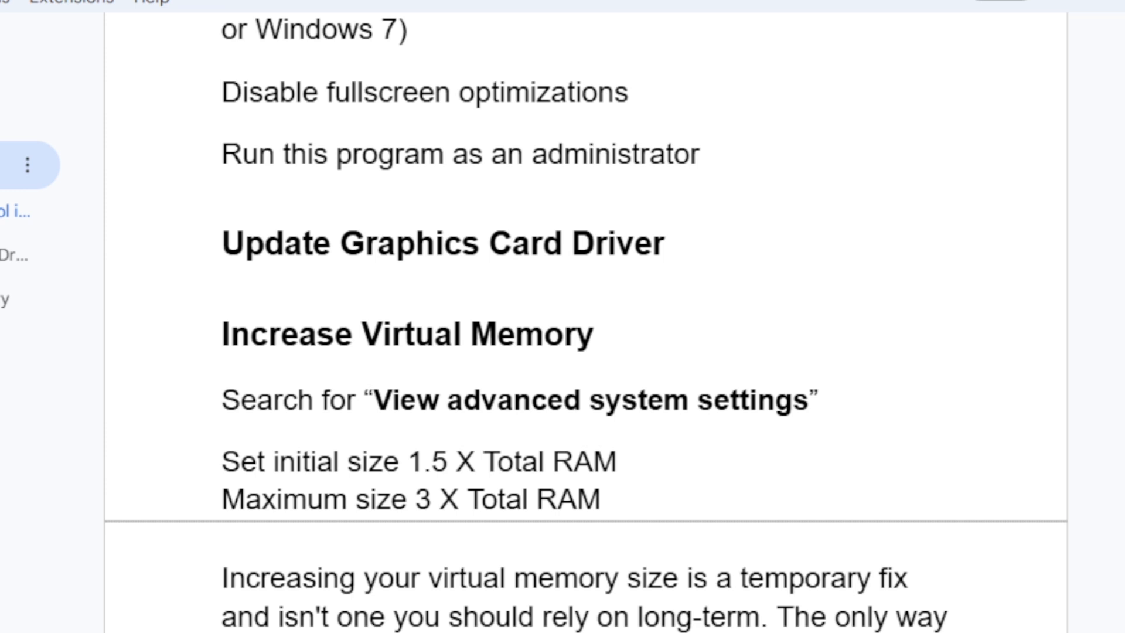
scroll(down, 3)
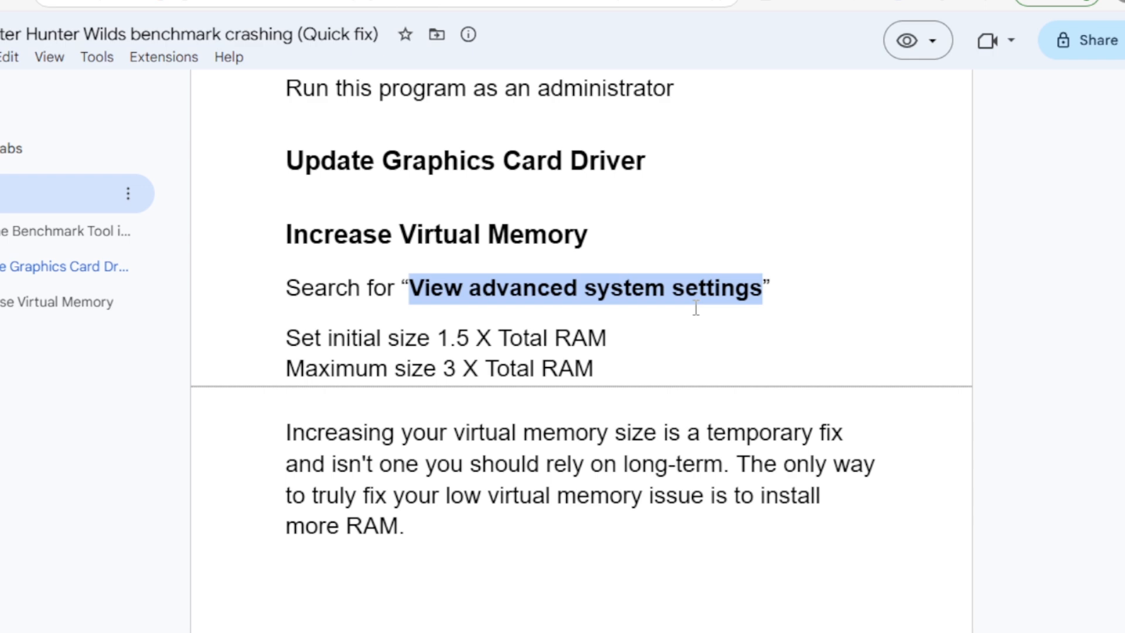
click(157, 616)
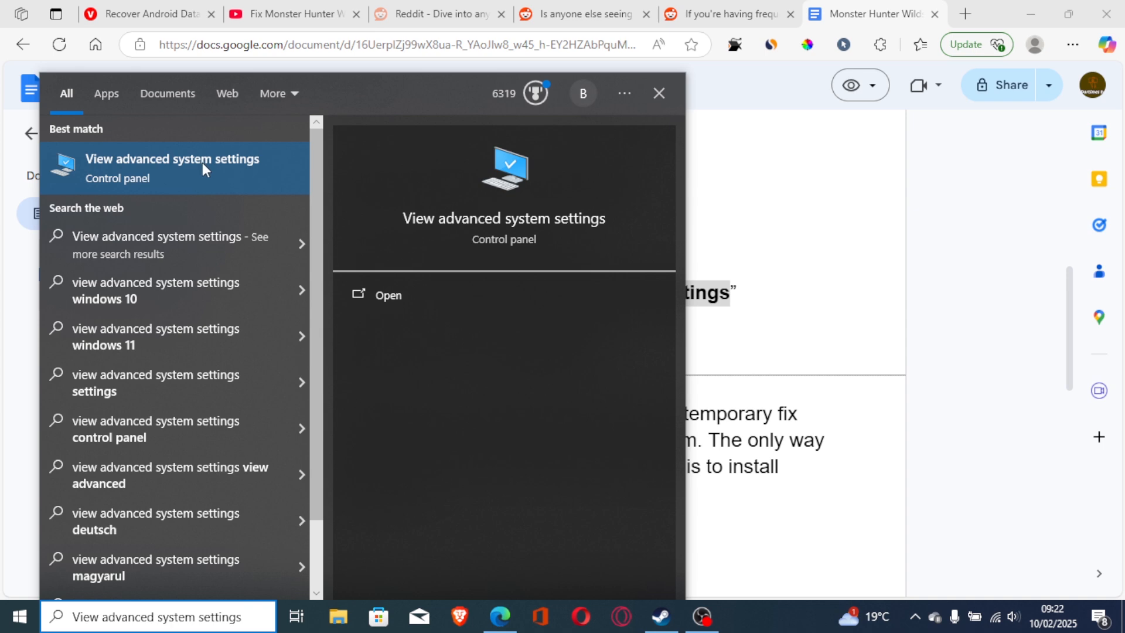
mouse_move(387, 295)
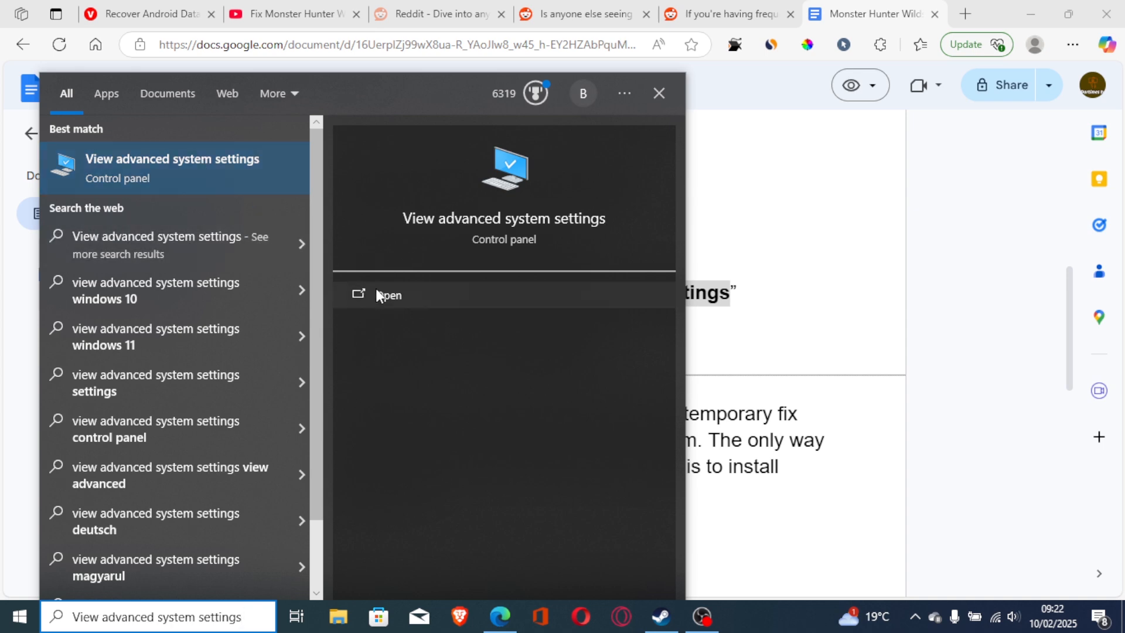
Open the 'View advanced system settings' Control Panel result from Windows Search.
click(387, 294)
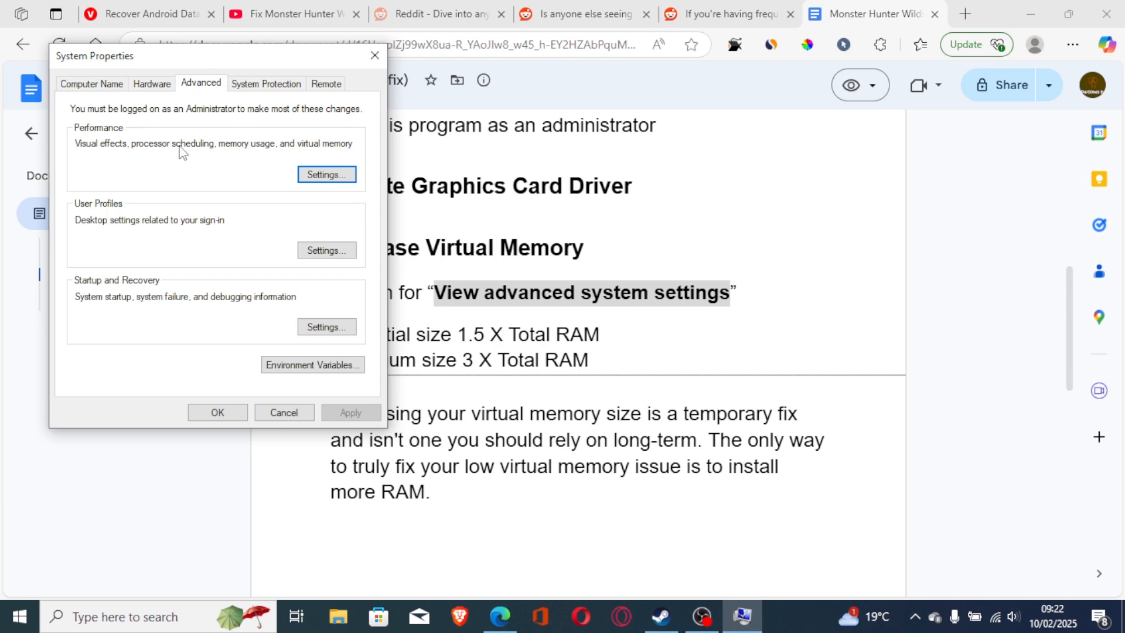
mouse_move(272, 175)
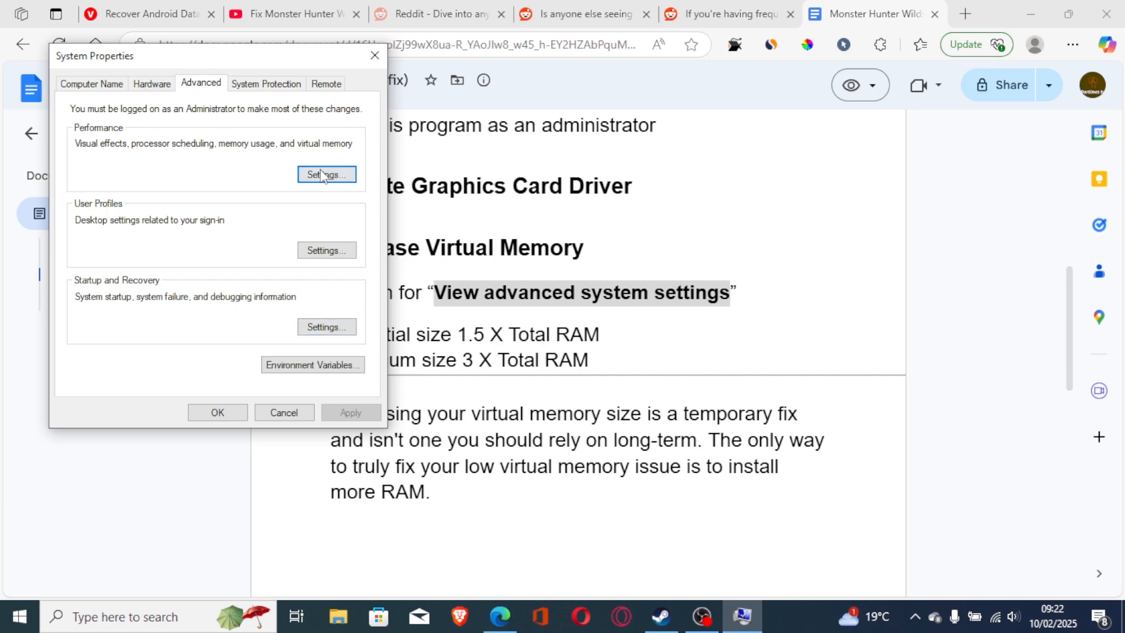
Go from Performance Settings to its Advanced tab and open the Virtual Memory Change dialog.
click(327, 175)
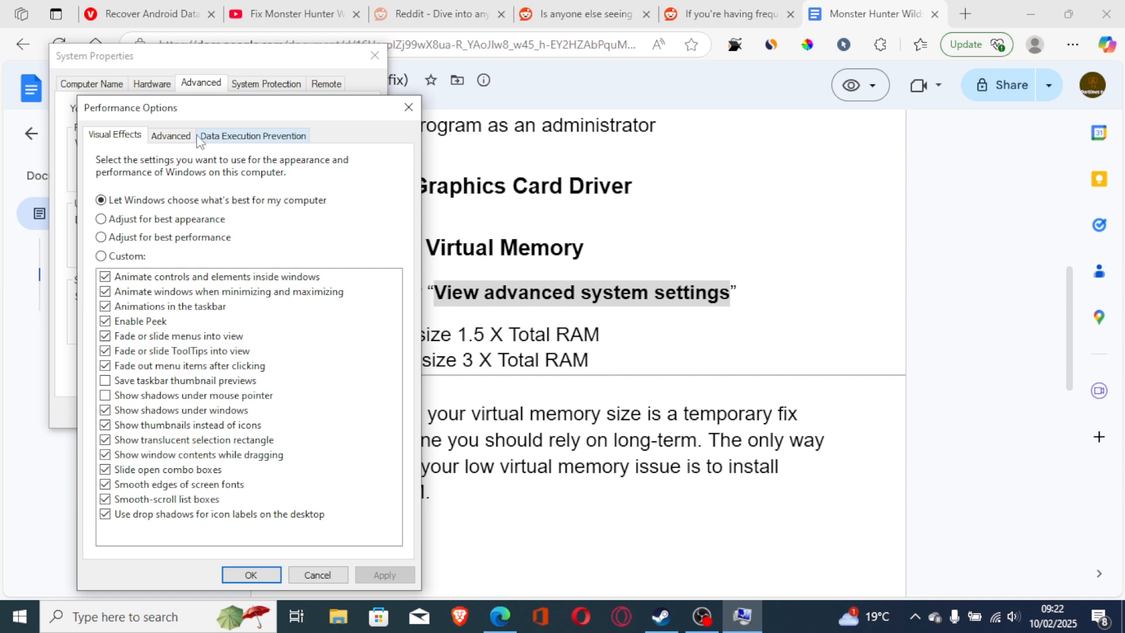
click(170, 136)
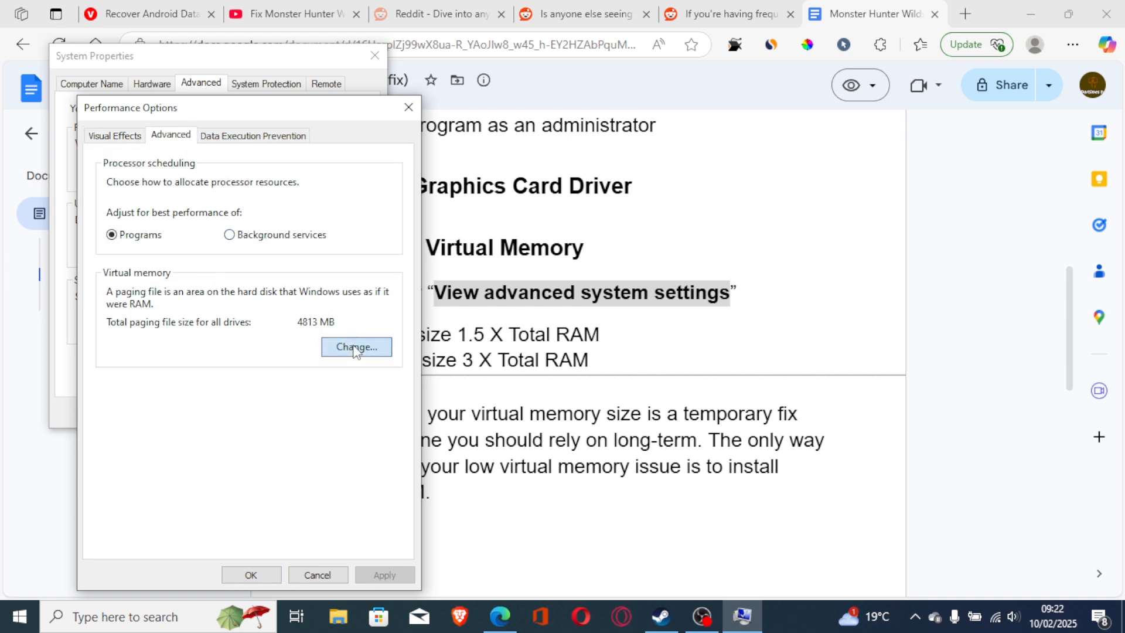
click(356, 346)
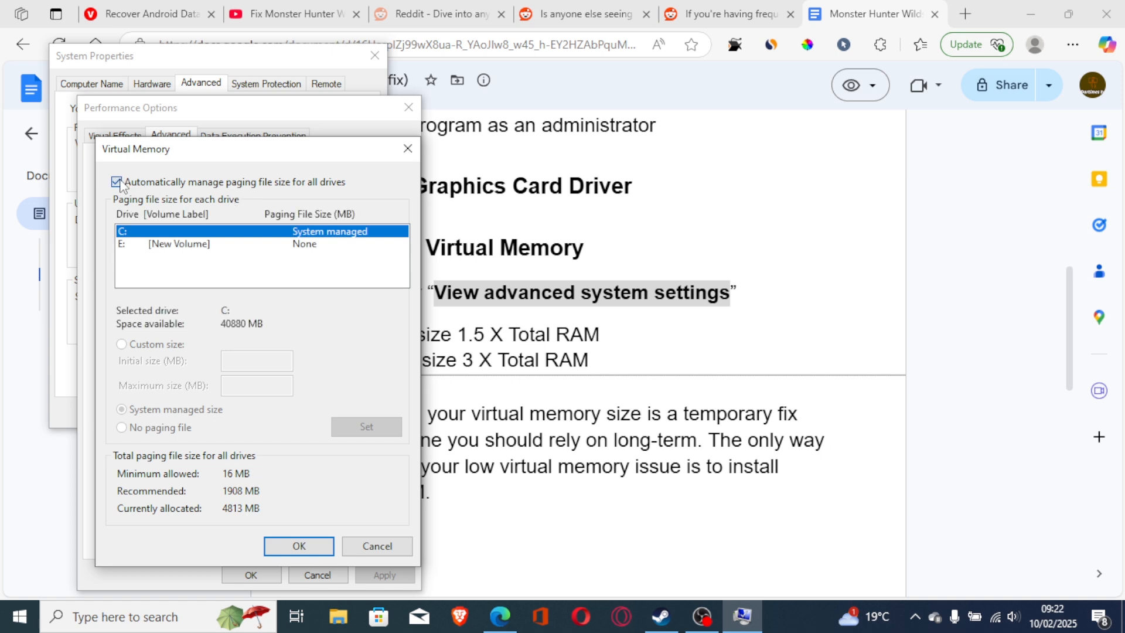
Give drive C: a Custom size paging file, leaving Initial and Maximum size empty.
click(116, 182)
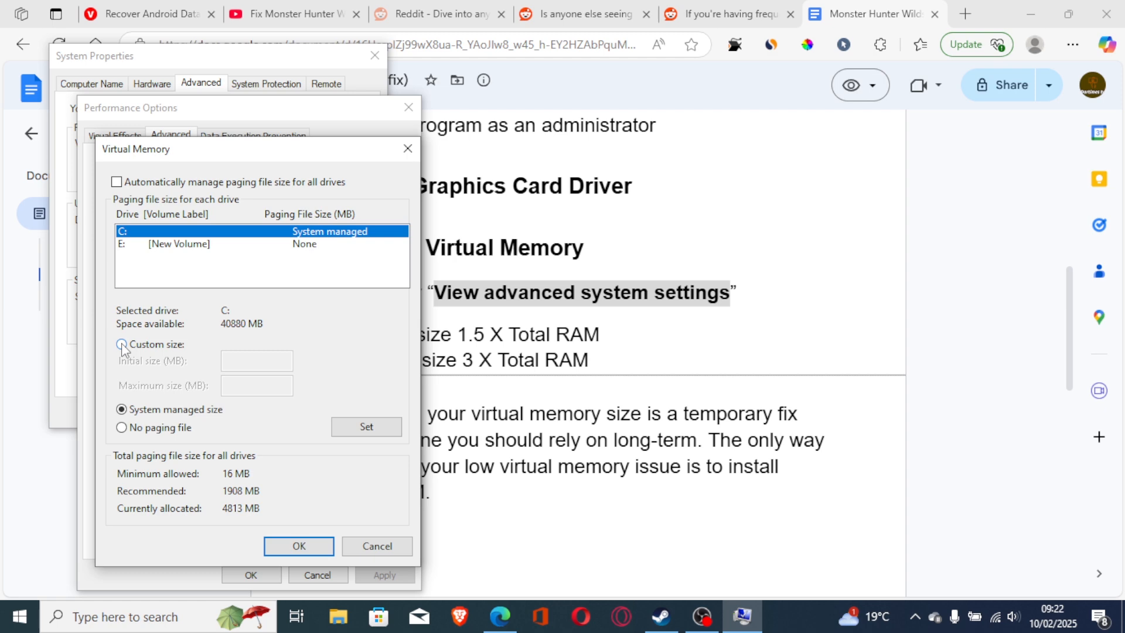
click(121, 345)
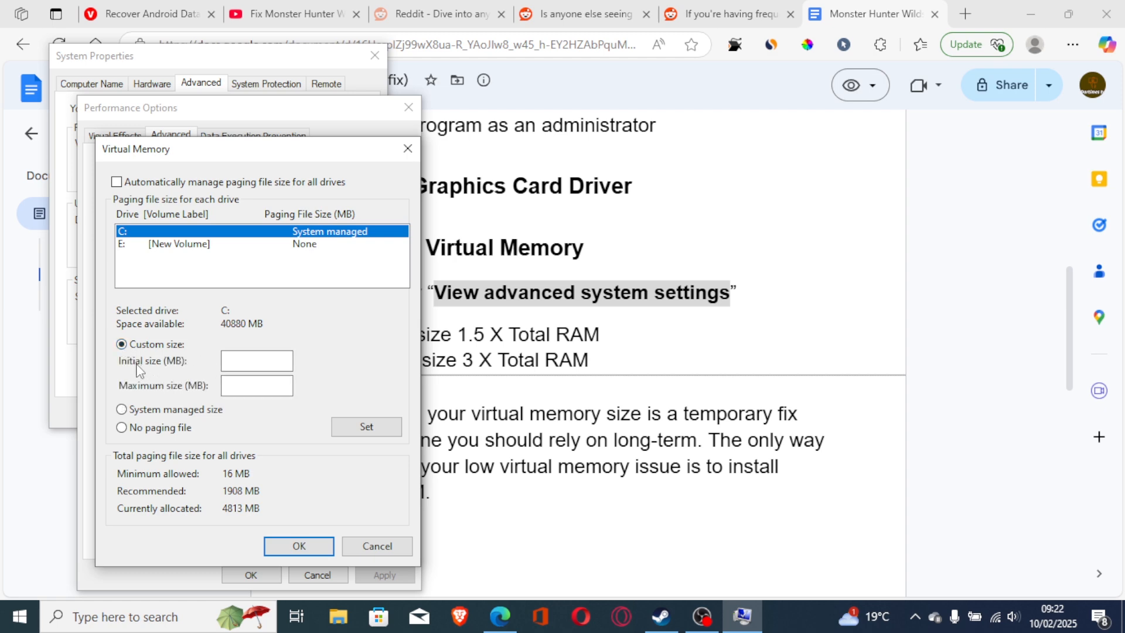
mouse_move(163, 390)
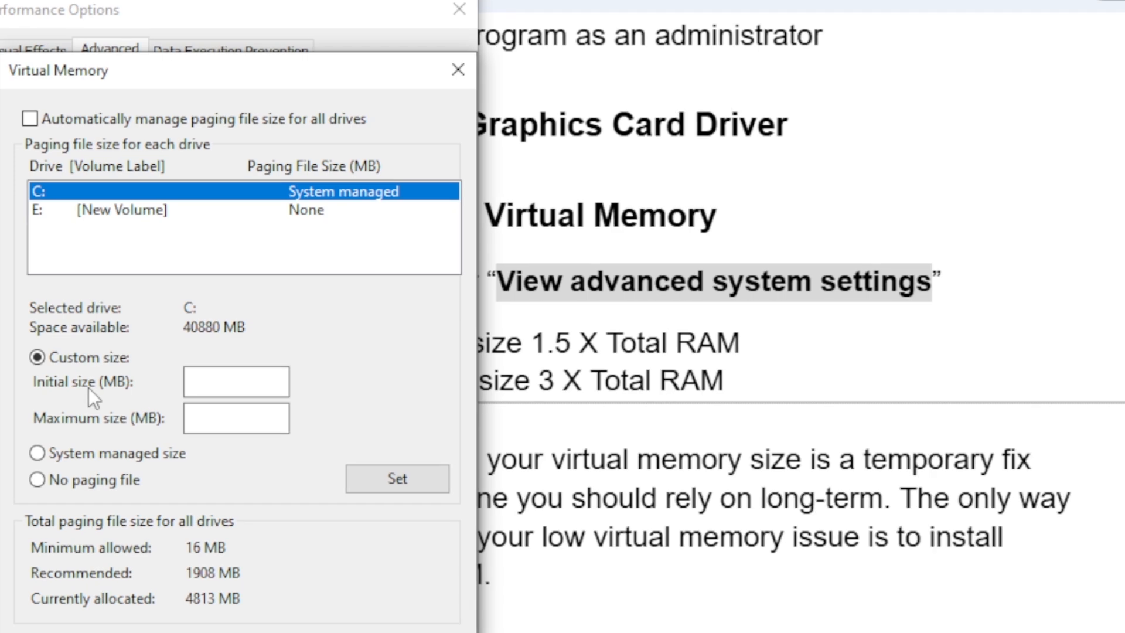
mouse_move(122, 393)
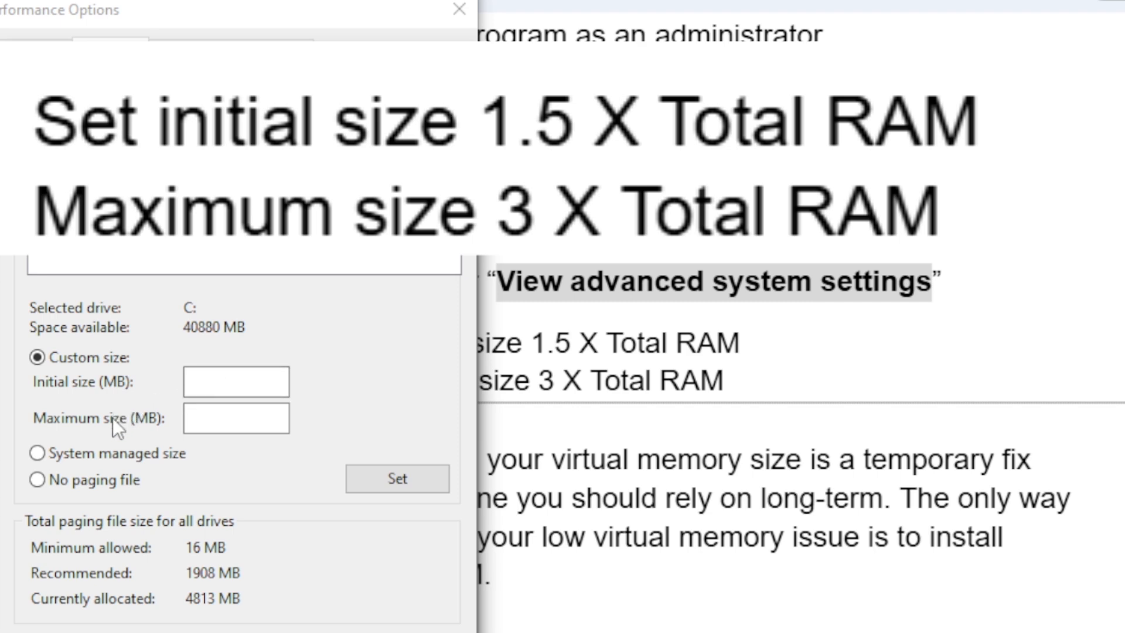
mouse_move(194, 348)
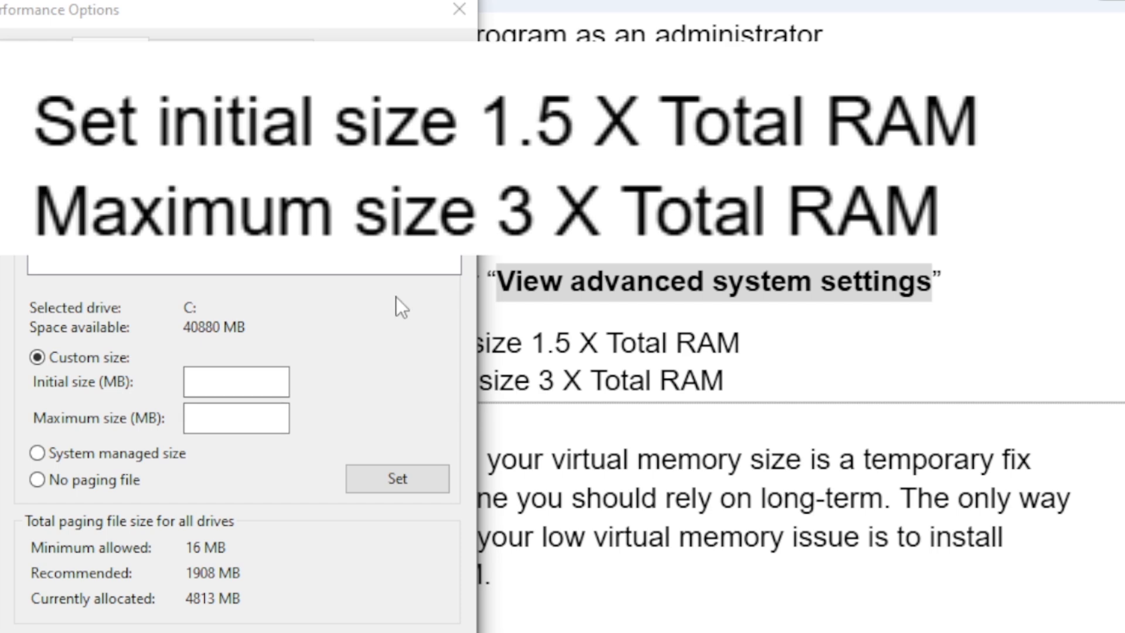
mouse_move(310, 272)
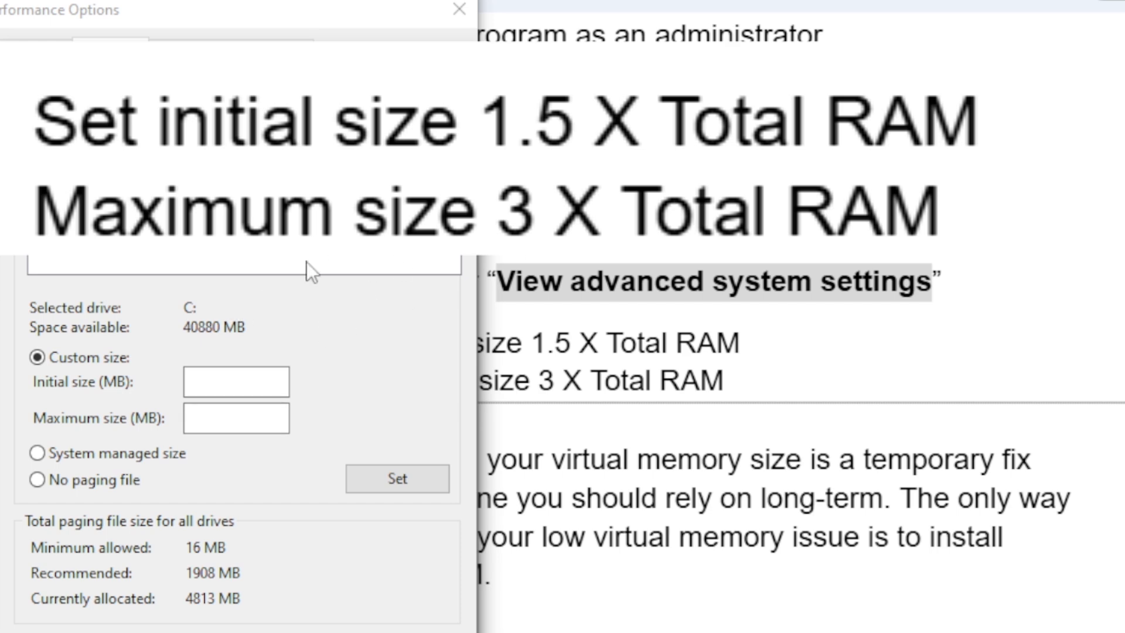
mouse_move(247, 336)
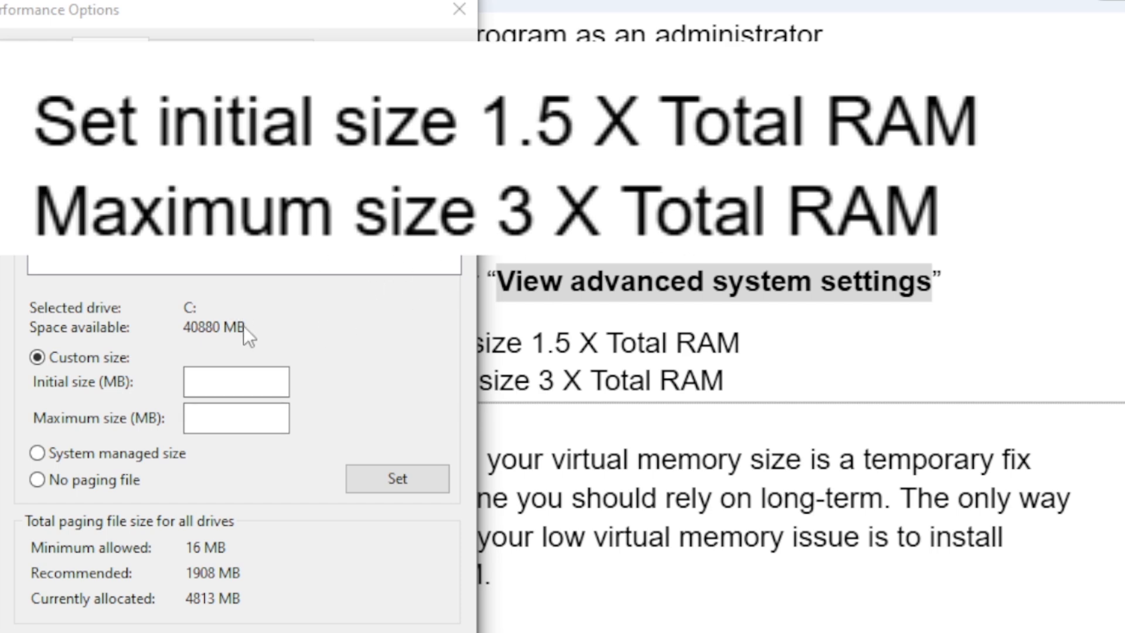
mouse_move(109, 391)
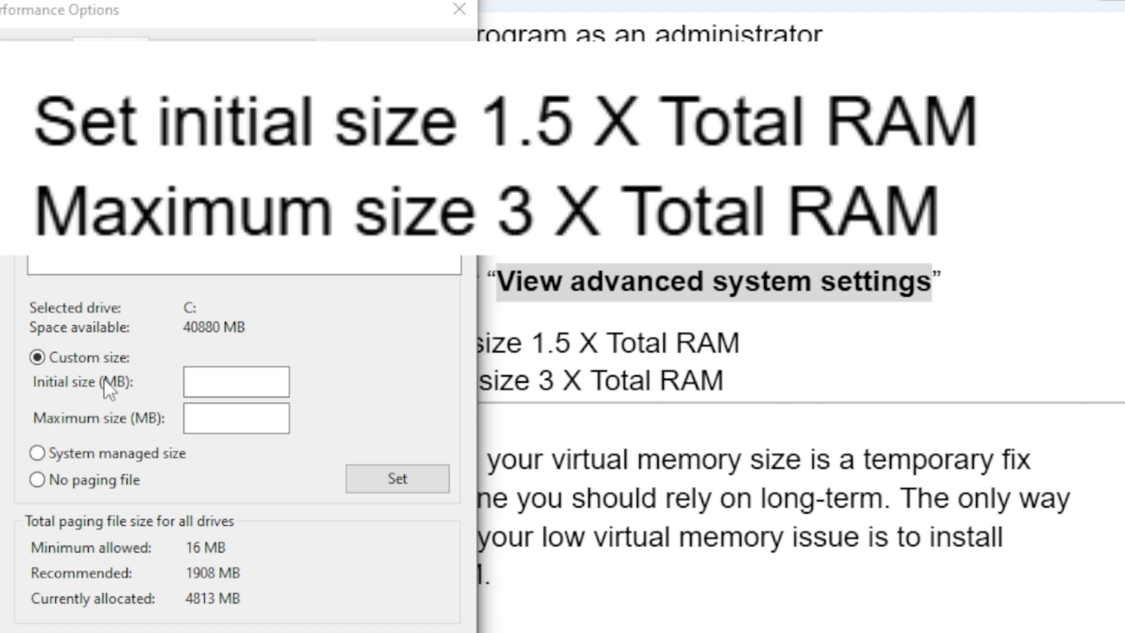
click(236, 381)
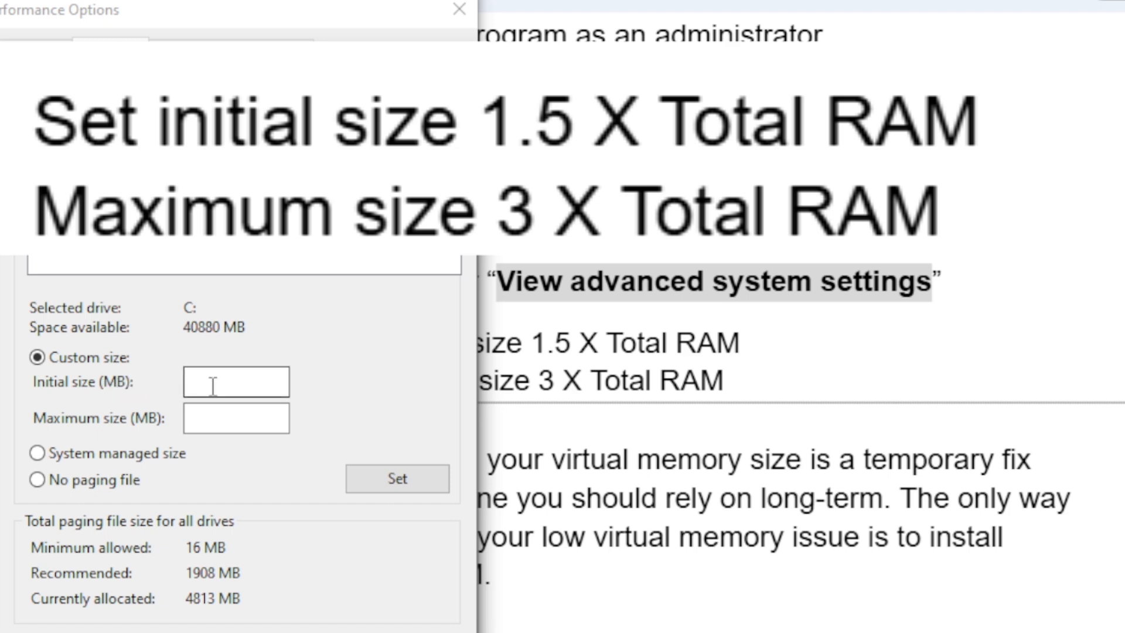
mouse_move(420, 317)
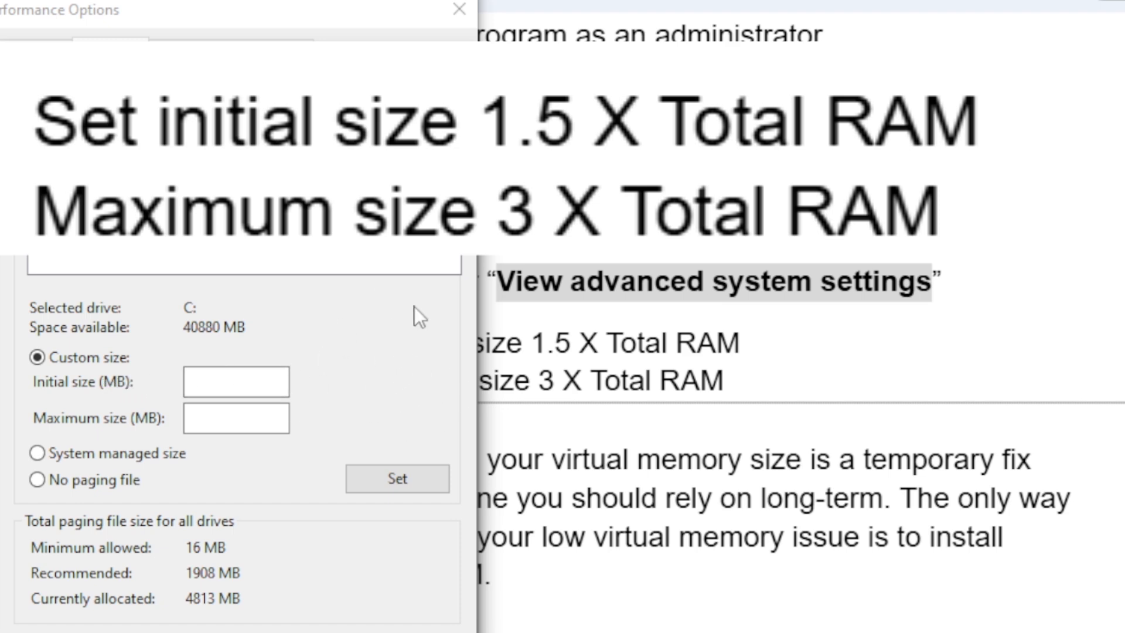
mouse_move(344, 383)
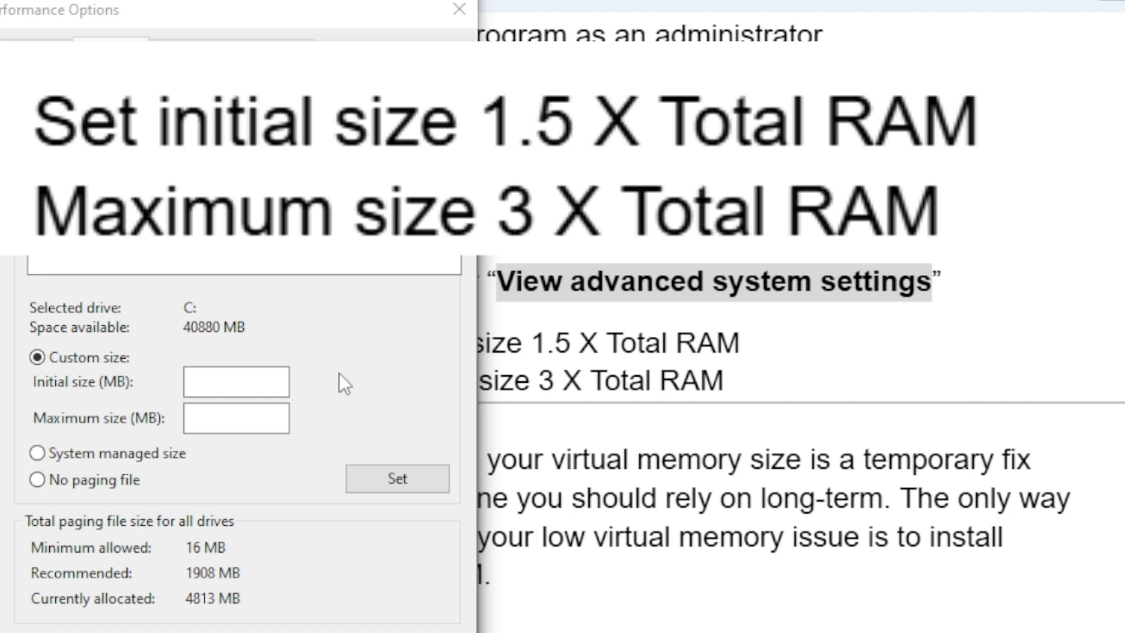
mouse_move(143, 423)
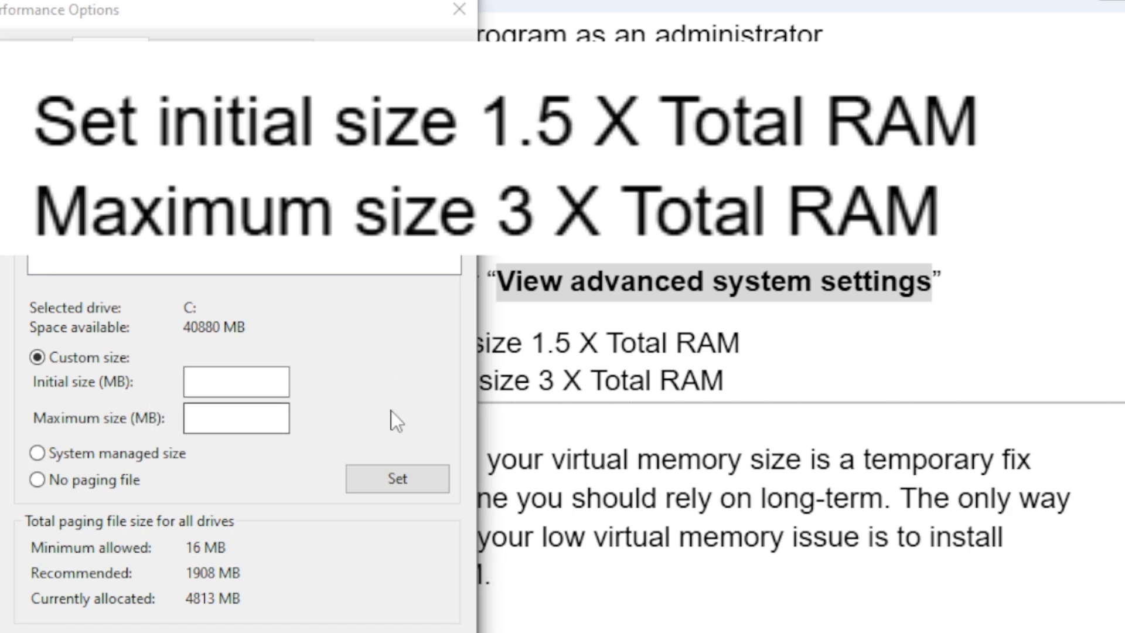
mouse_move(347, 406)
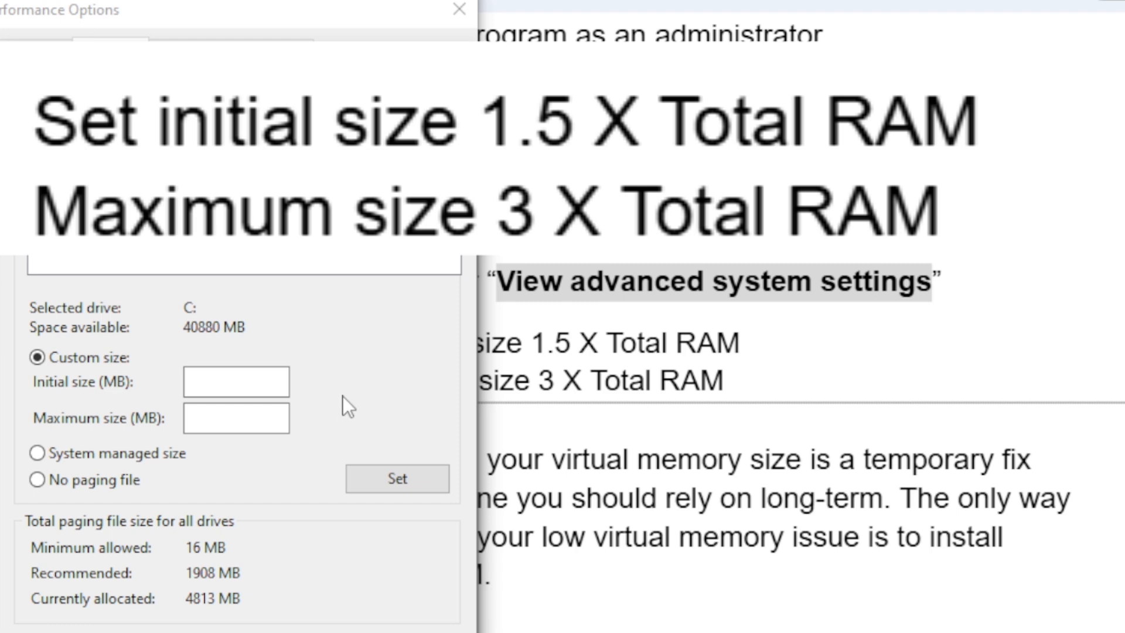
mouse_move(470, 346)
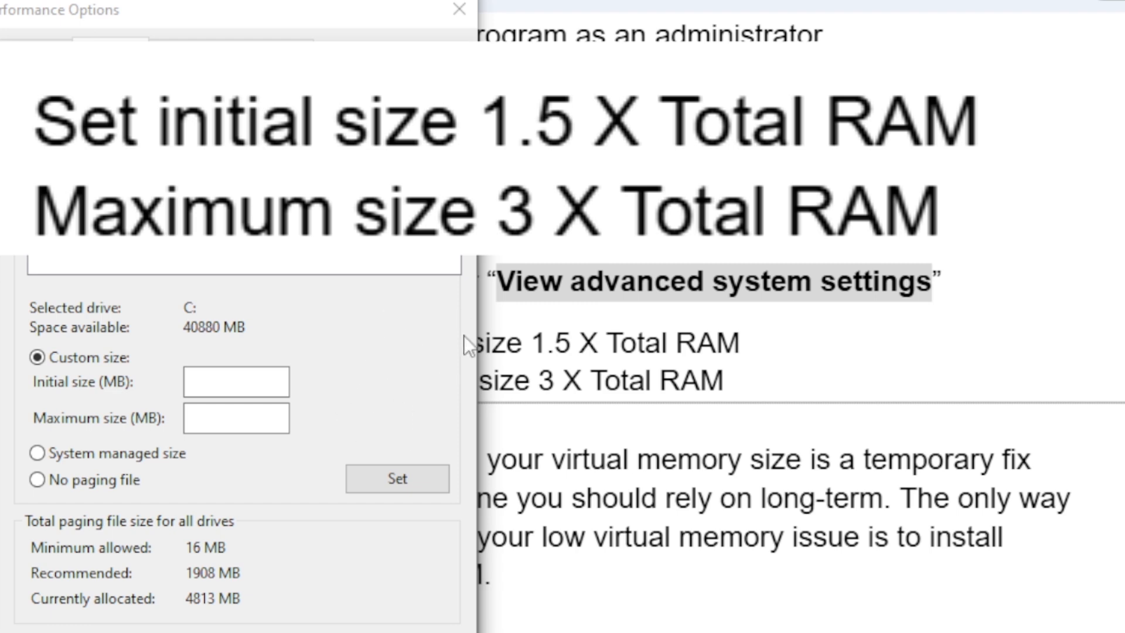
click(397, 478)
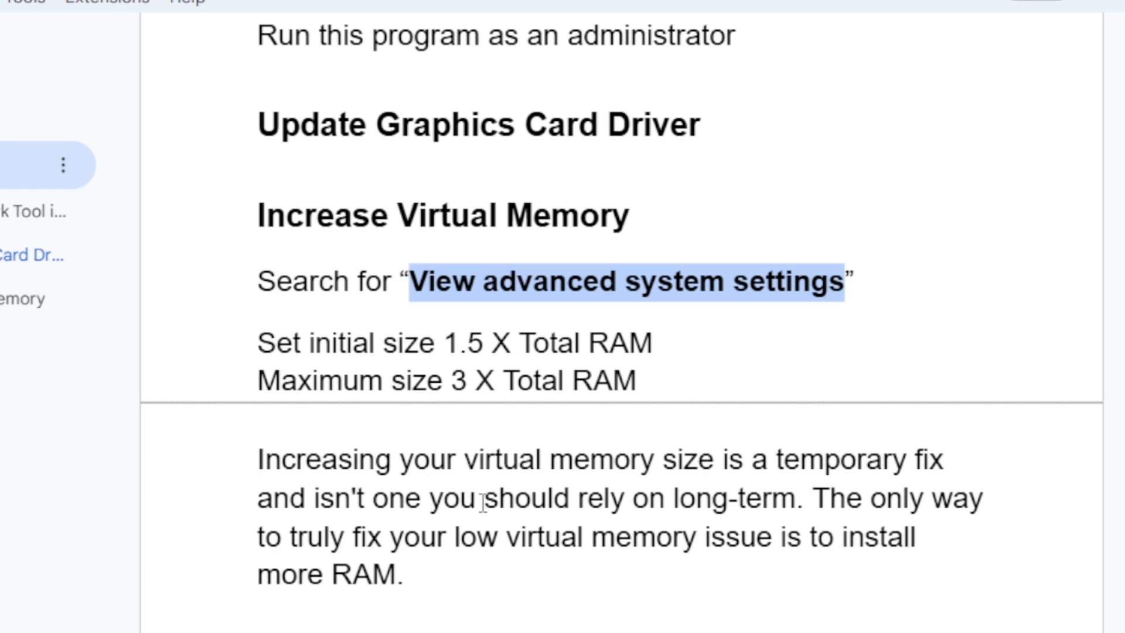
mouse_move(470, 520)
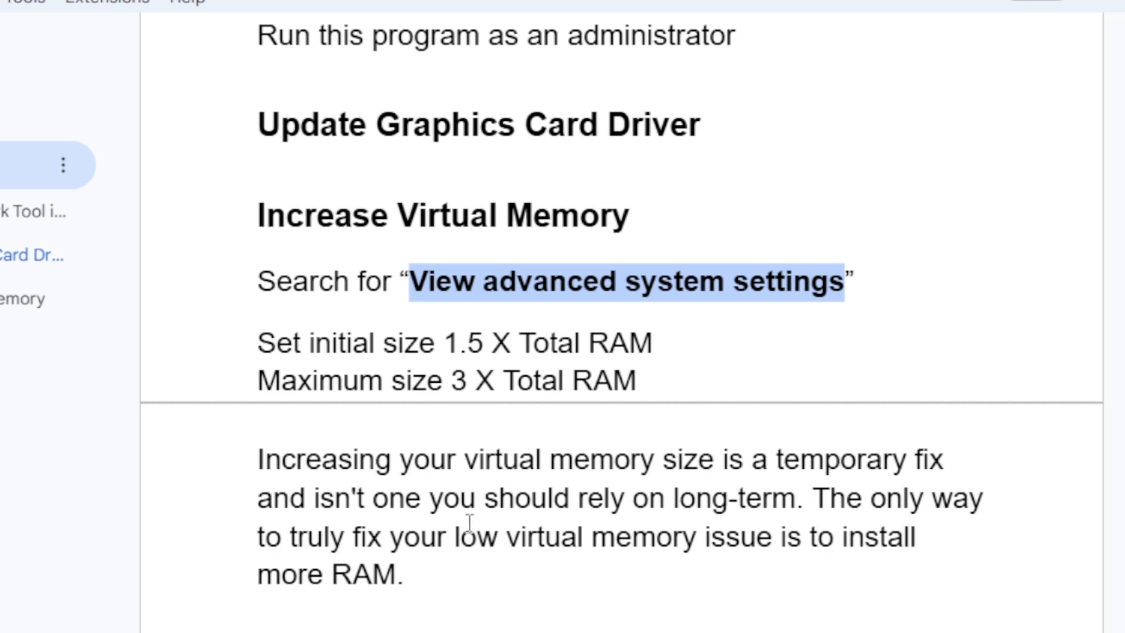
mouse_move(528, 547)
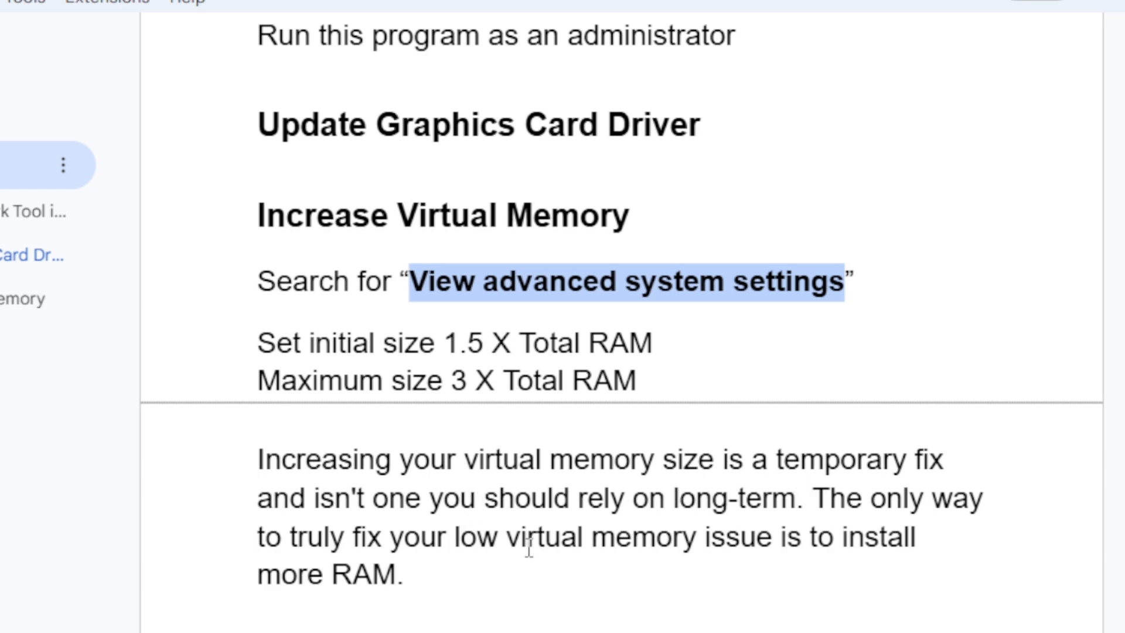
mouse_move(564, 572)
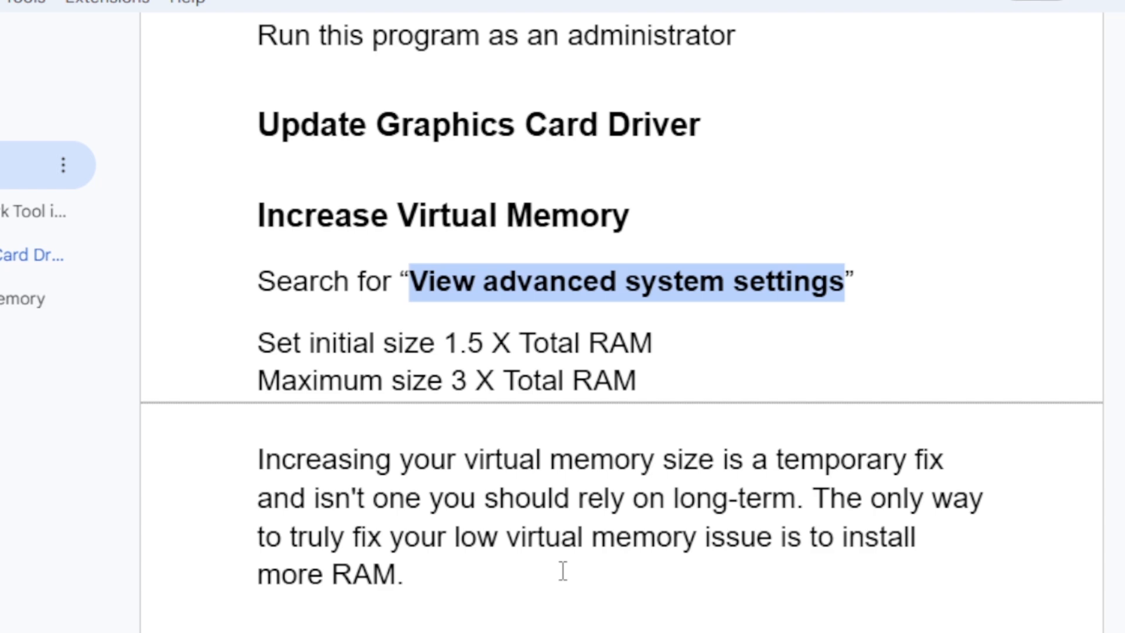
mouse_move(441, 256)
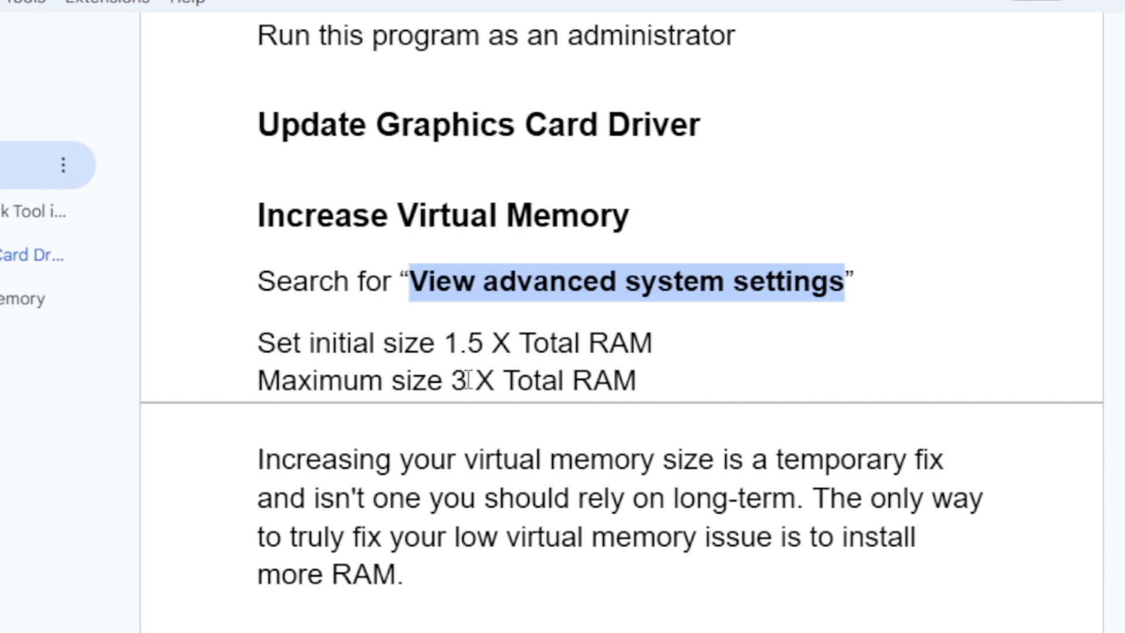
mouse_move(613, 347)
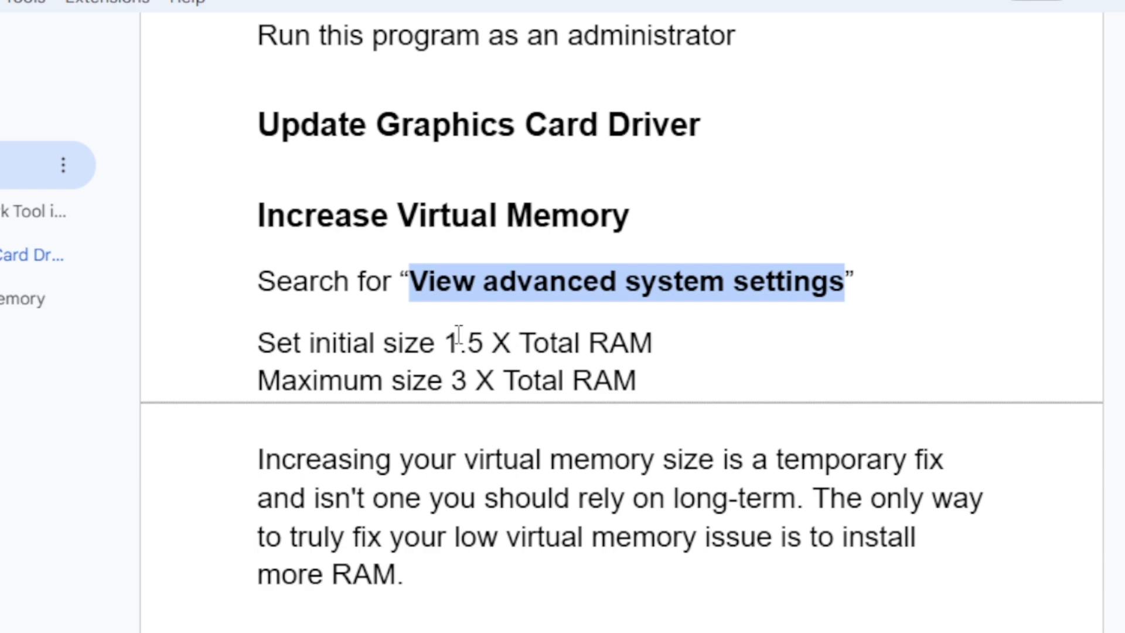
mouse_move(348, 369)
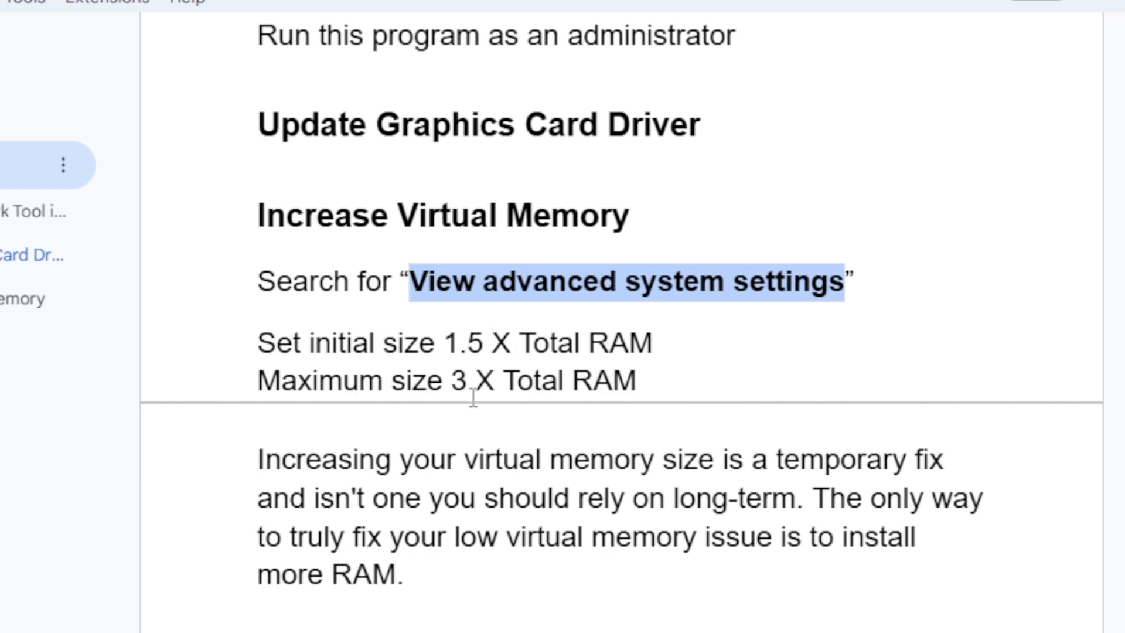
mouse_move(637, 381)
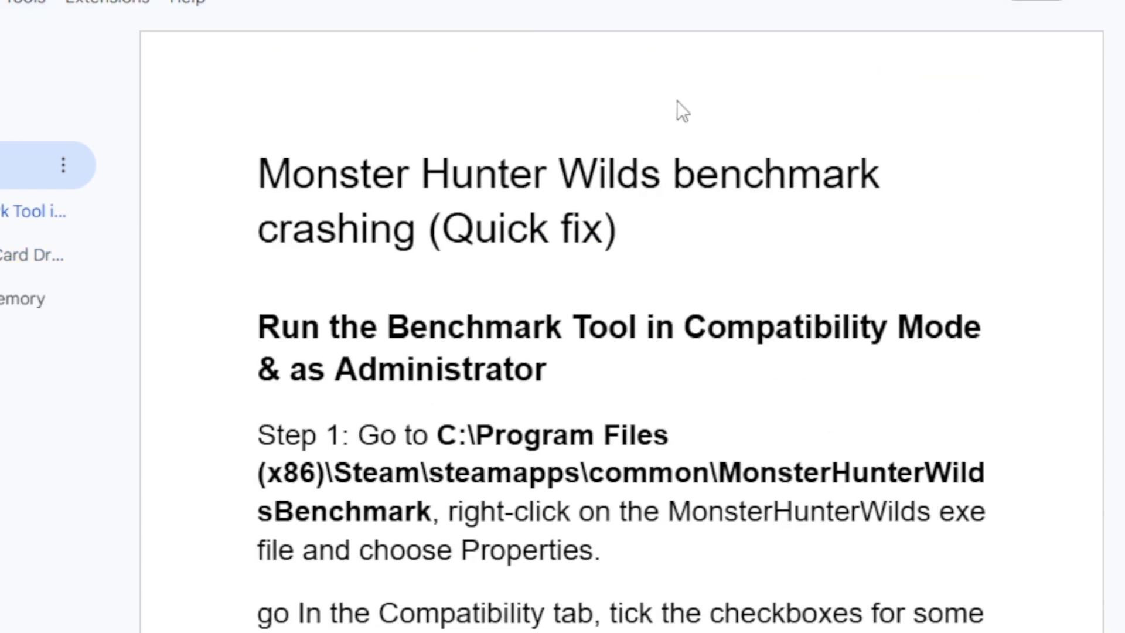
mouse_move(417, 118)
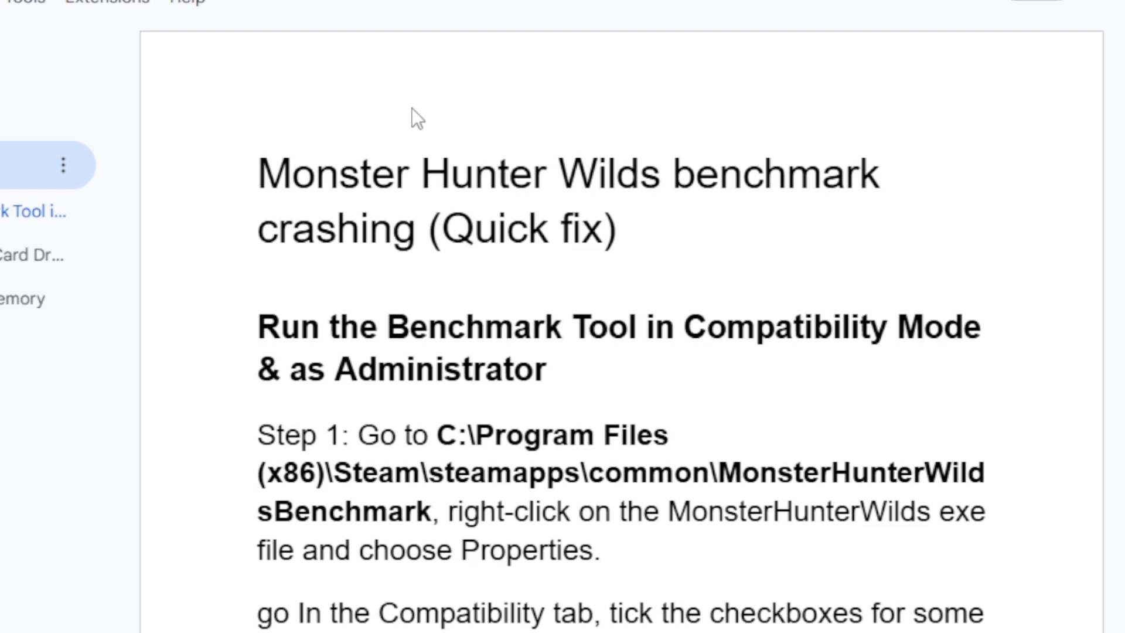